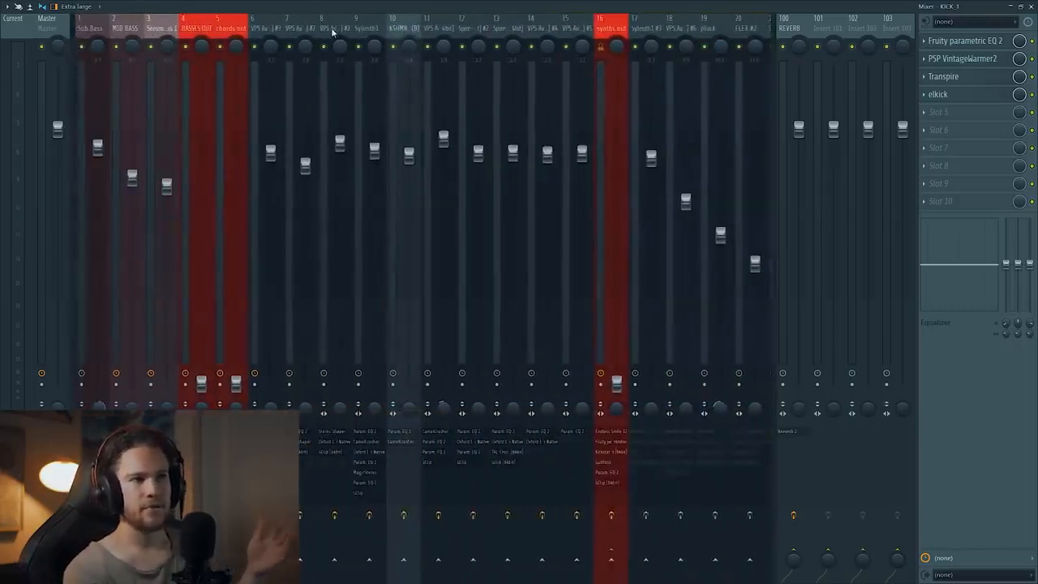
Restore the kick channel's level to its 0 dB reference, then scroll back to the drum and NOISE 1 inserts.
{"action": "scroll", "scroll_direction": "right", "scroll_amount": 3}
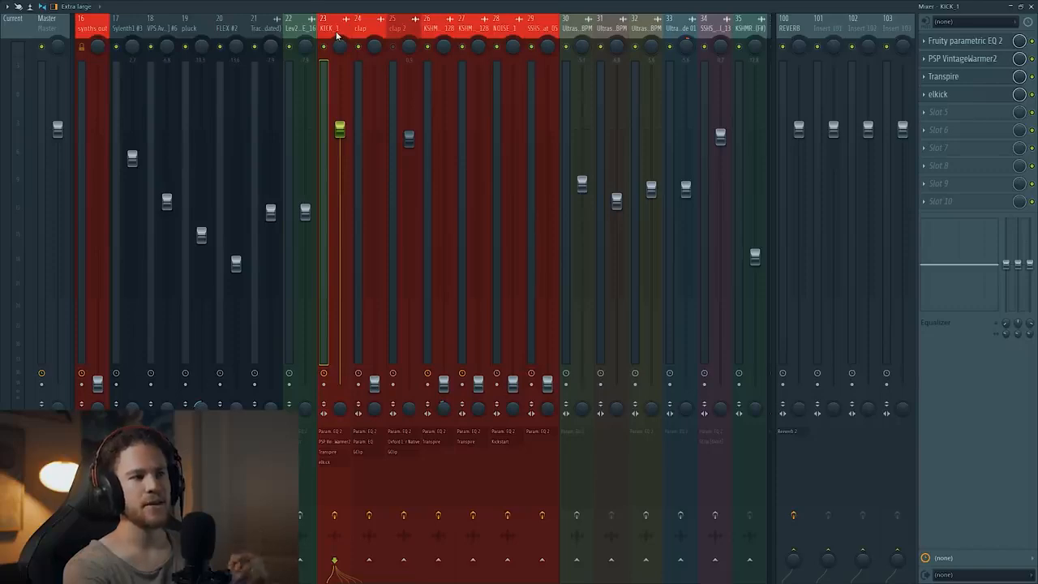
{"action": "mouse_move", "coordinate": [406, 87]}
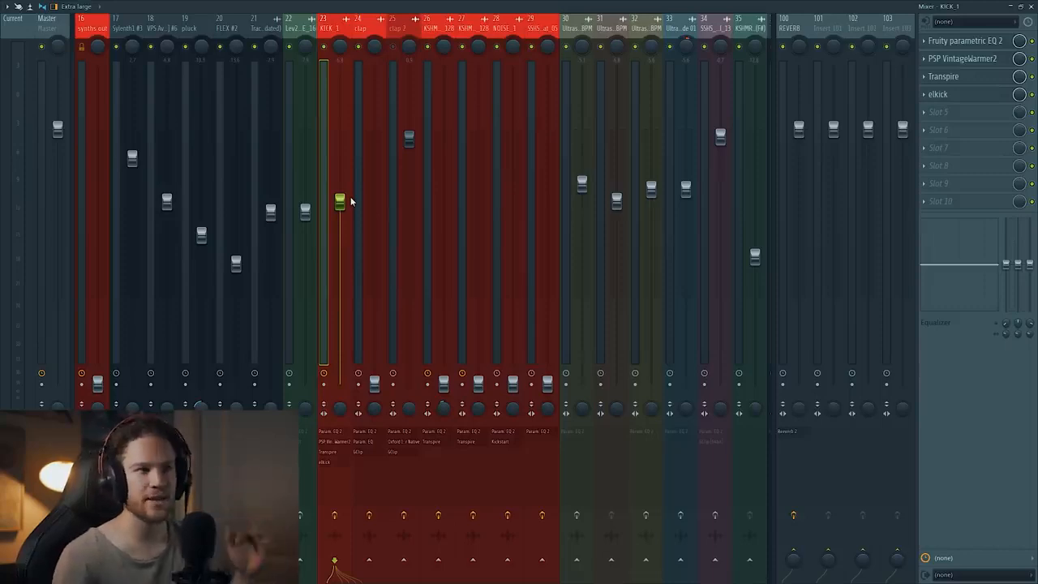
{"action": "right_click", "coordinate": [340, 201]}
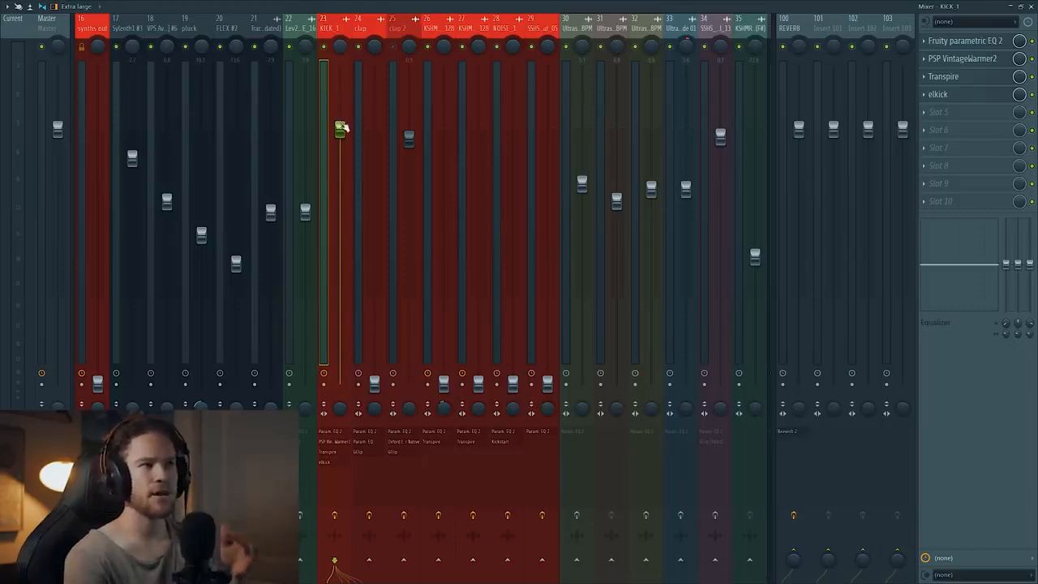
{"action": "scroll", "scroll_direction": "left", "scroll_amount": 3}
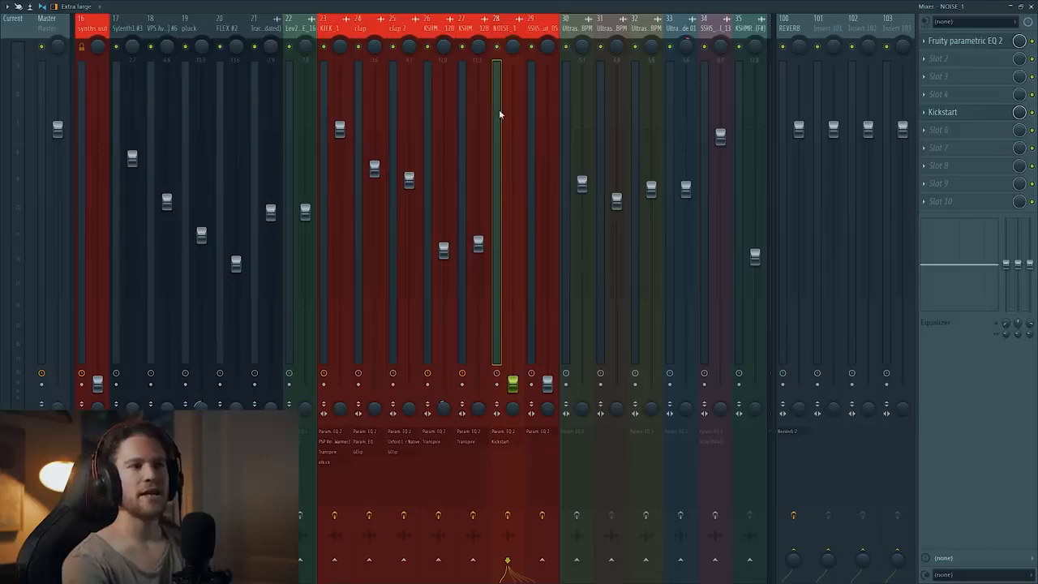
{"action": "mouse_move", "coordinate": [523, 111]}
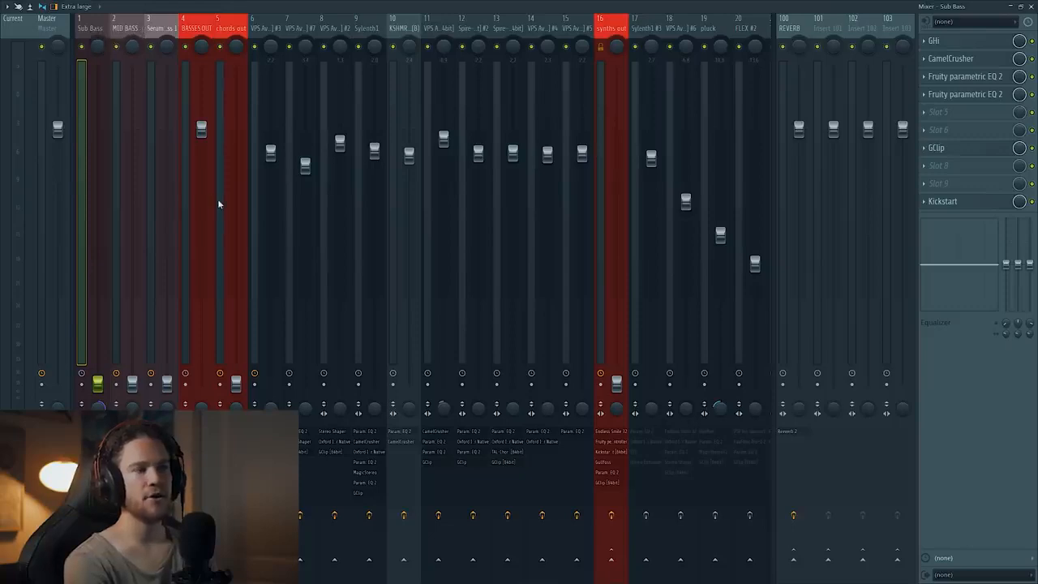
{"action": "mouse_move", "coordinate": [224, 213]}
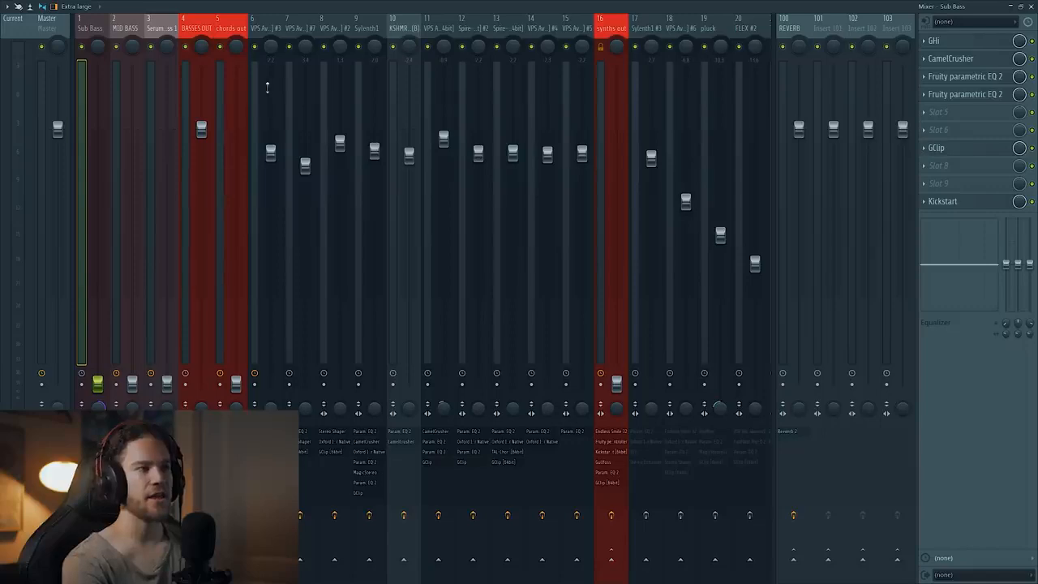
Start playback to audition the Sub Bass and MID BASS layers under BASSES OUT against the kick.
{"action": "left_click", "coordinate": [148, 24]}
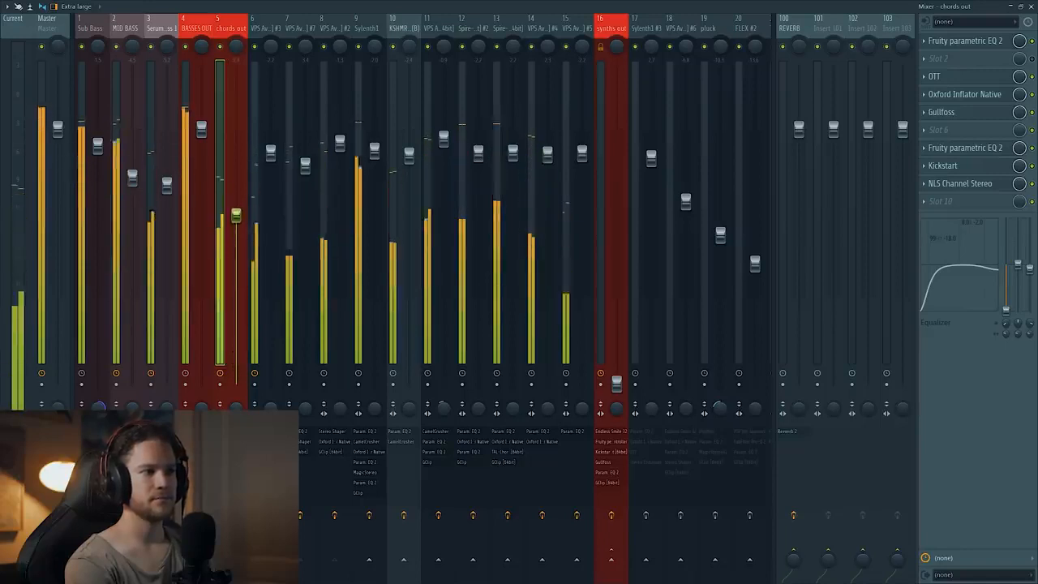
Lower the chords out group fader so it sits beneath the basses.
{"action": "left_click_drag", "start_coordinate": [236, 215], "coordinate": [236, 197]}
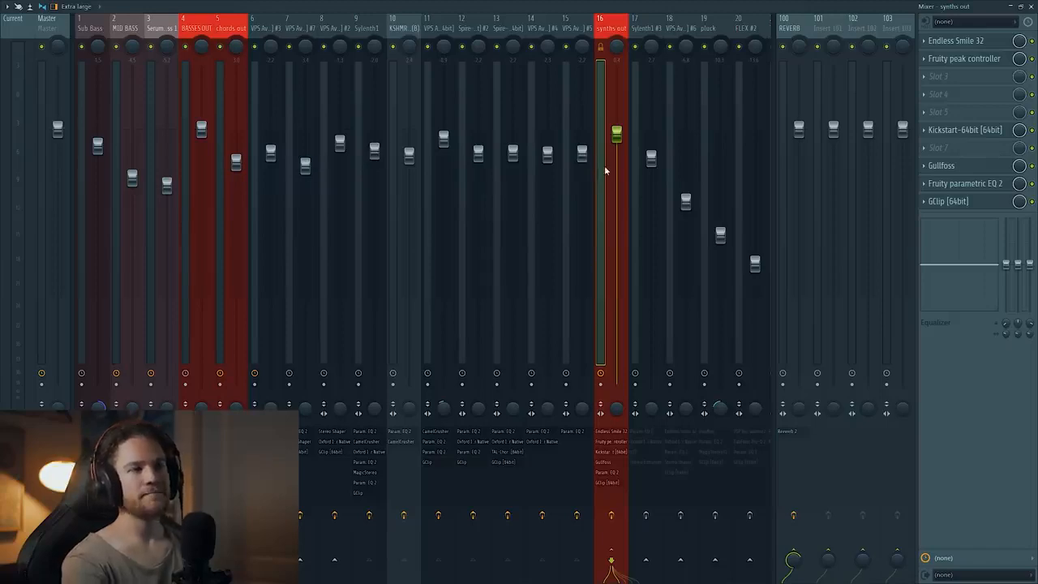
{"action": "mouse_move", "coordinate": [436, 133]}
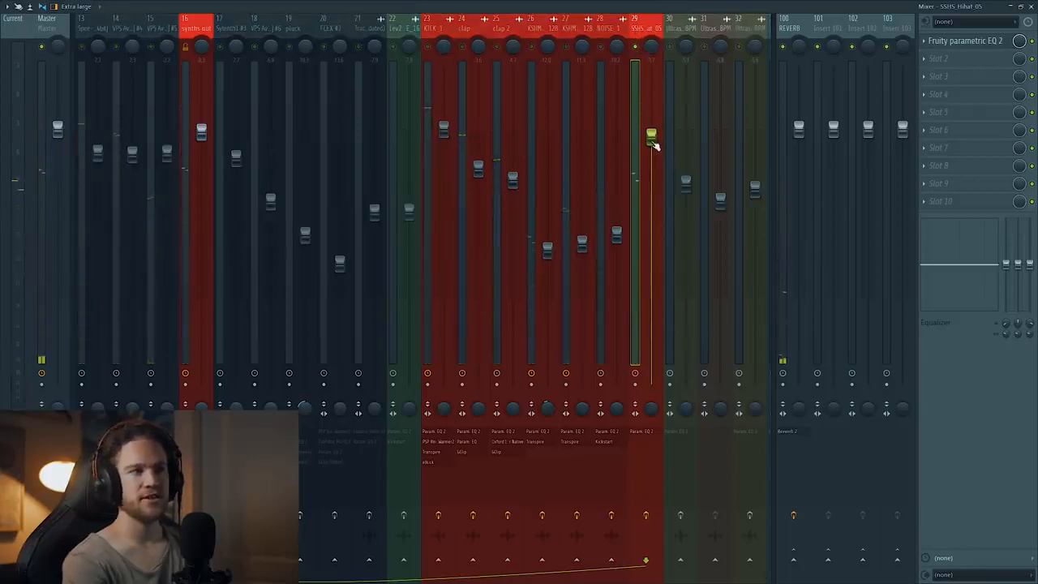
Bring up the value options menu on the SSHS_Hihat_05 volume fader.
{"action": "right_click", "coordinate": [650, 133]}
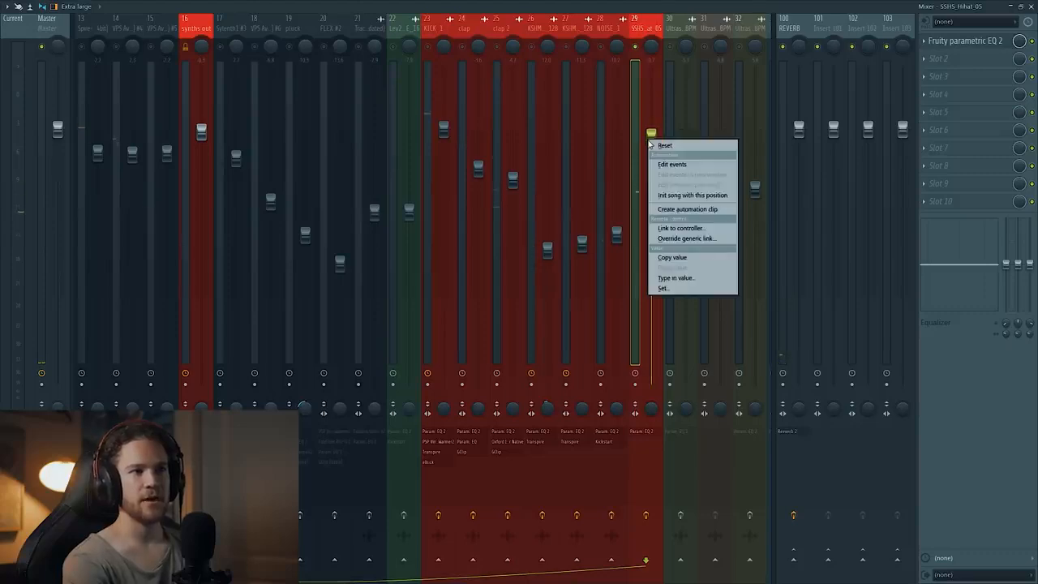